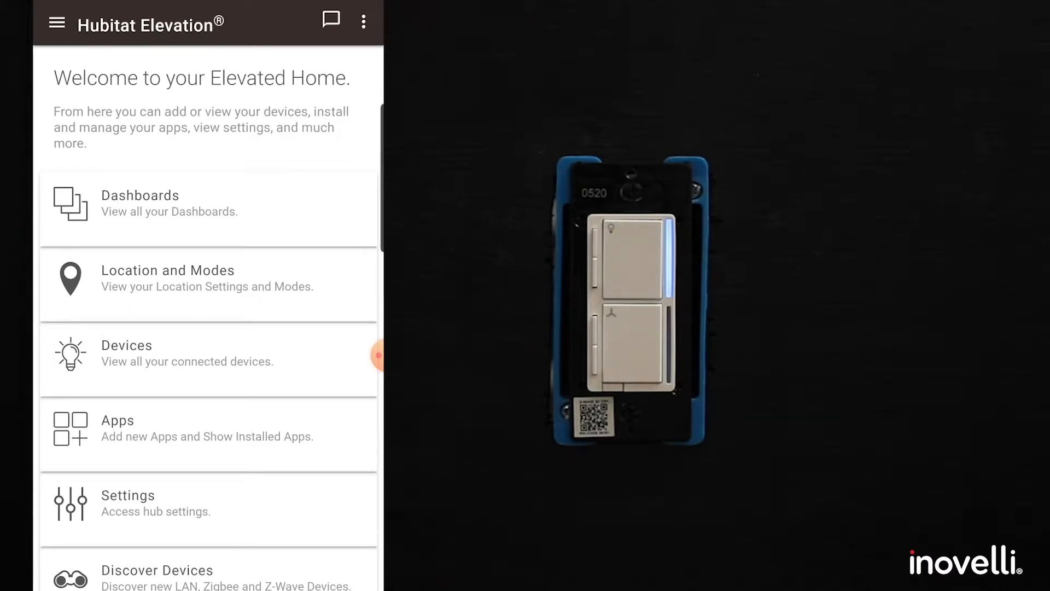
- Go to Devices and start Discover Devices to reach the device-type choice
click(127, 345)
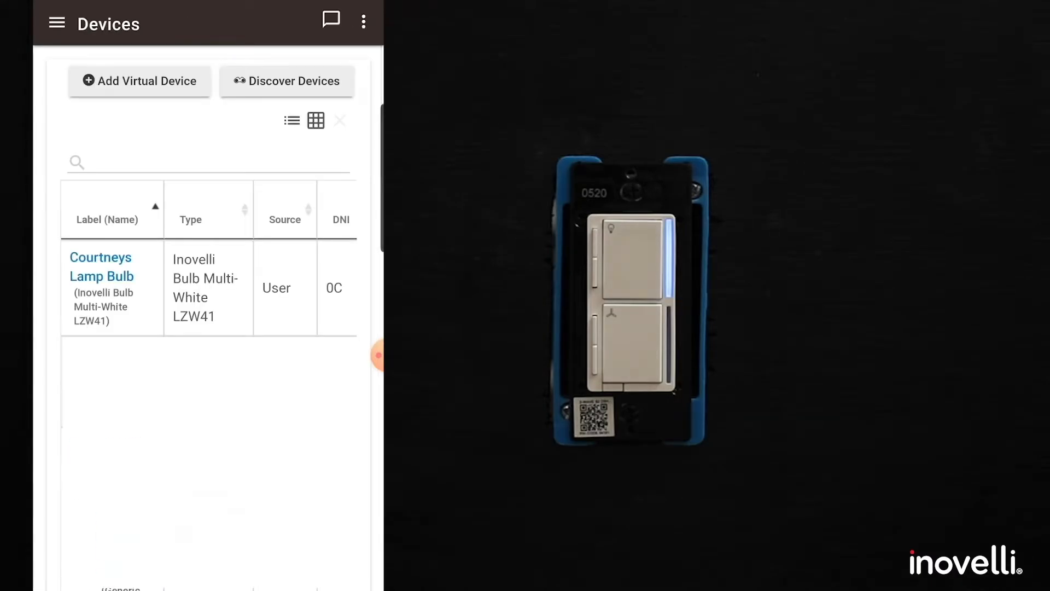
click(285, 80)
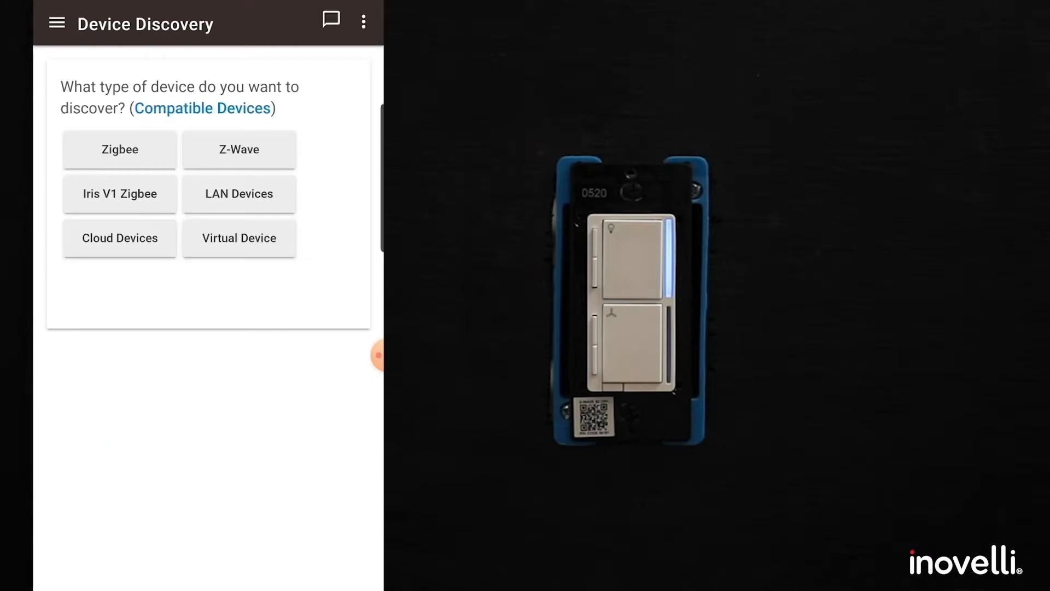
- Choose Z-Wave and run inclusion until the Inovelli Fan + Light LZW36 appears under Found Devices
click(238, 148)
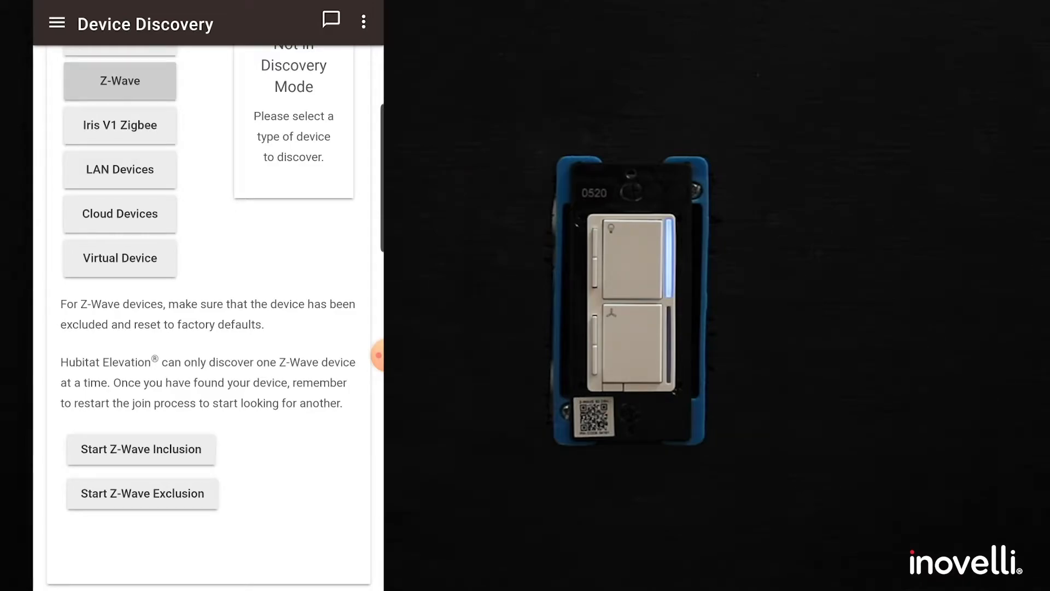
click(141, 449)
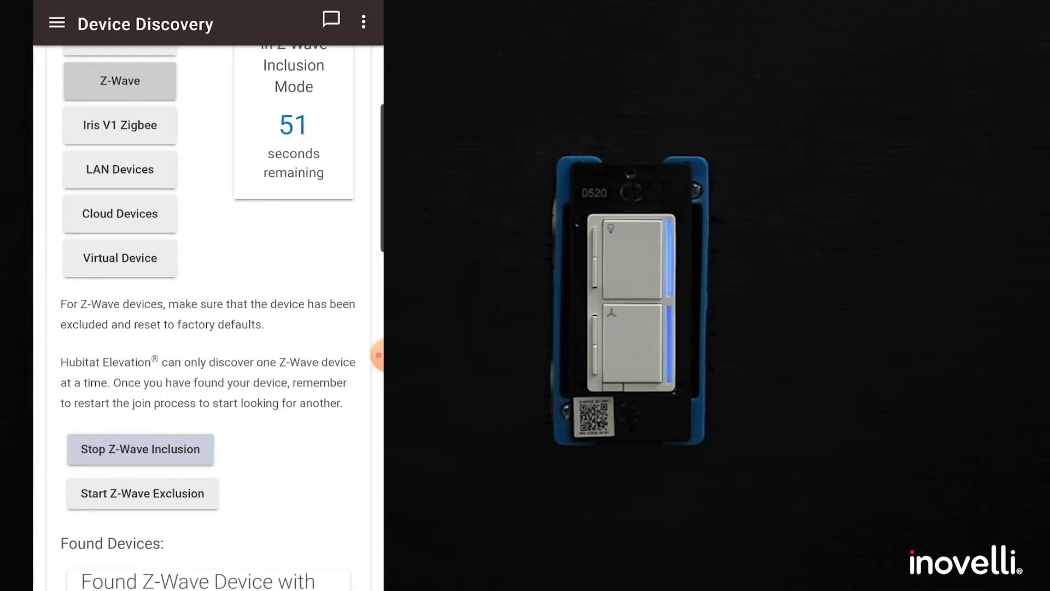
scroll(down, 3)
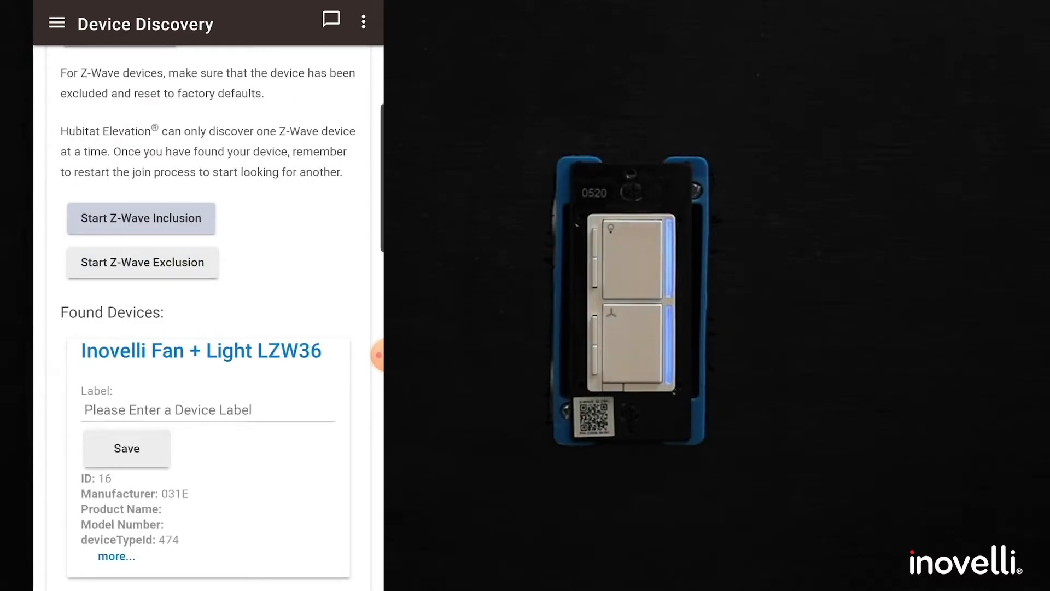
- Label the found LZW36 'Test fan and light', save it, and go to its device page
click(208, 410)
text(Test fan and l)
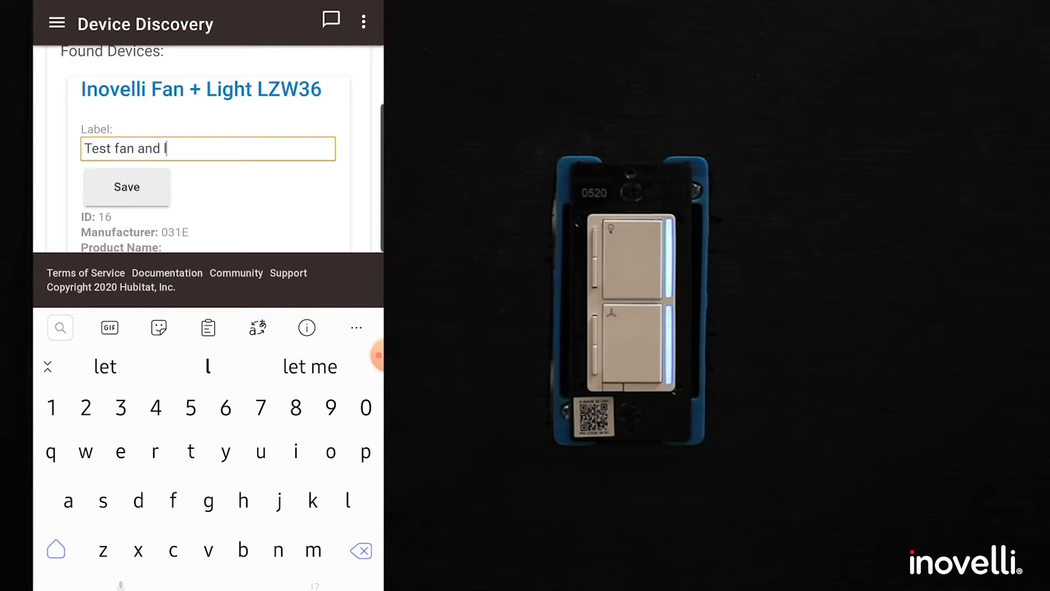
click(126, 186)
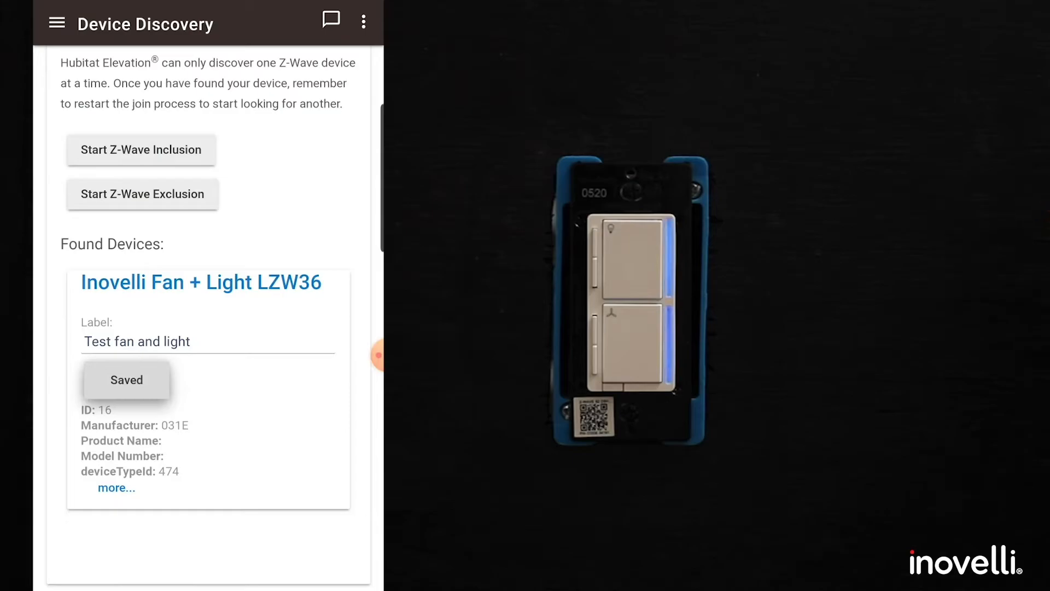
click(201, 282)
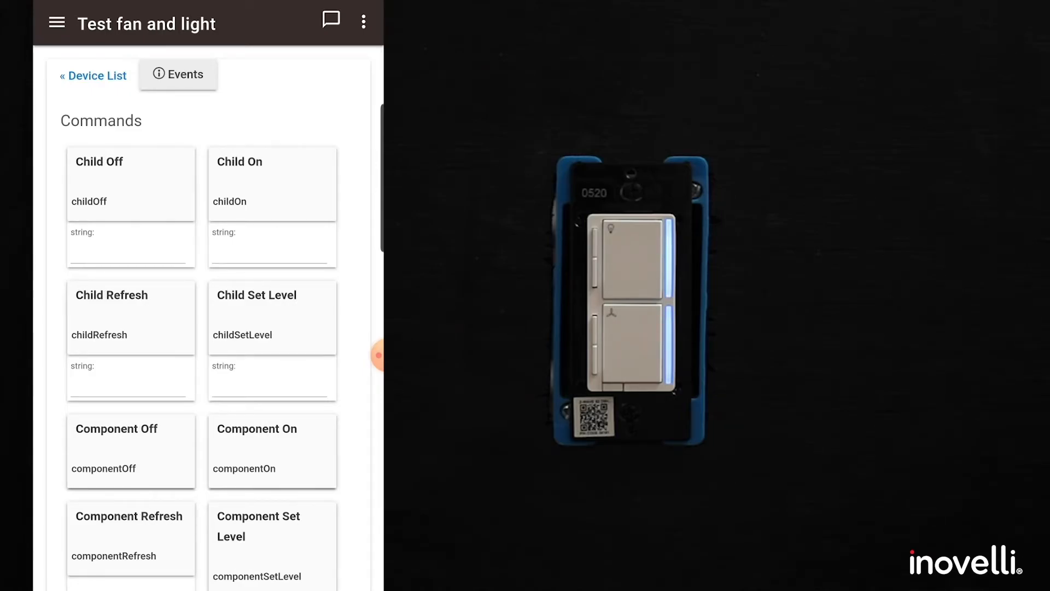
- Scroll through Commands, Current States, Preferences and Data down to the fan and light component devices
scroll(down, 3)
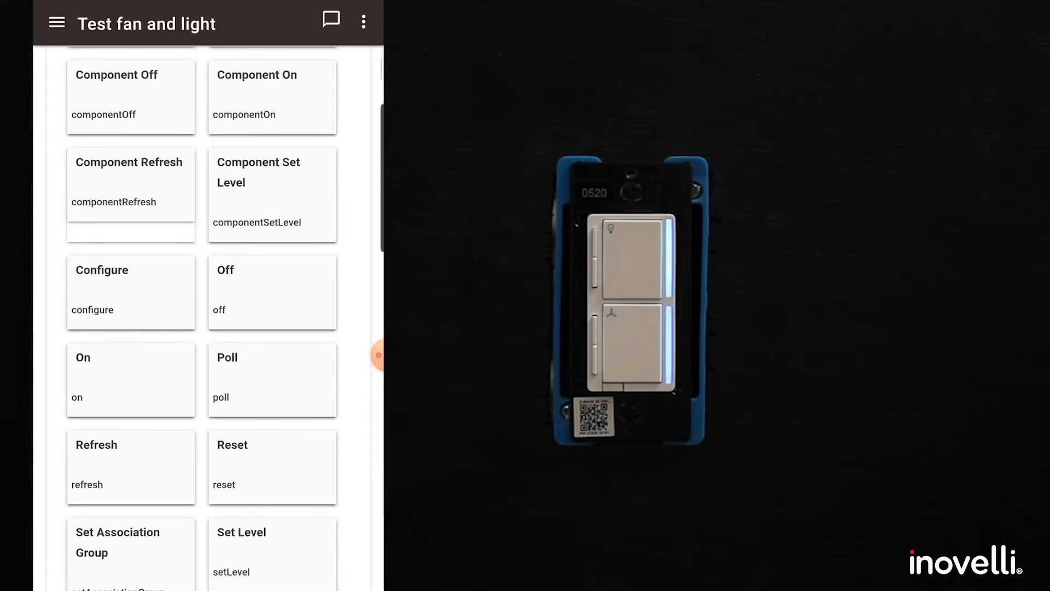
scroll(down, 3)
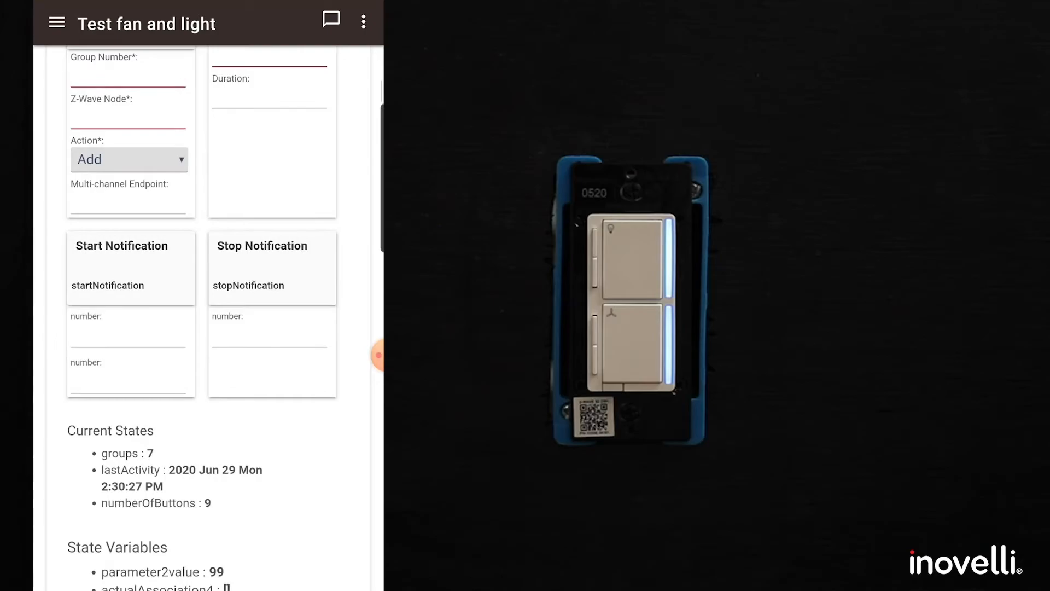
scroll(down, 3)
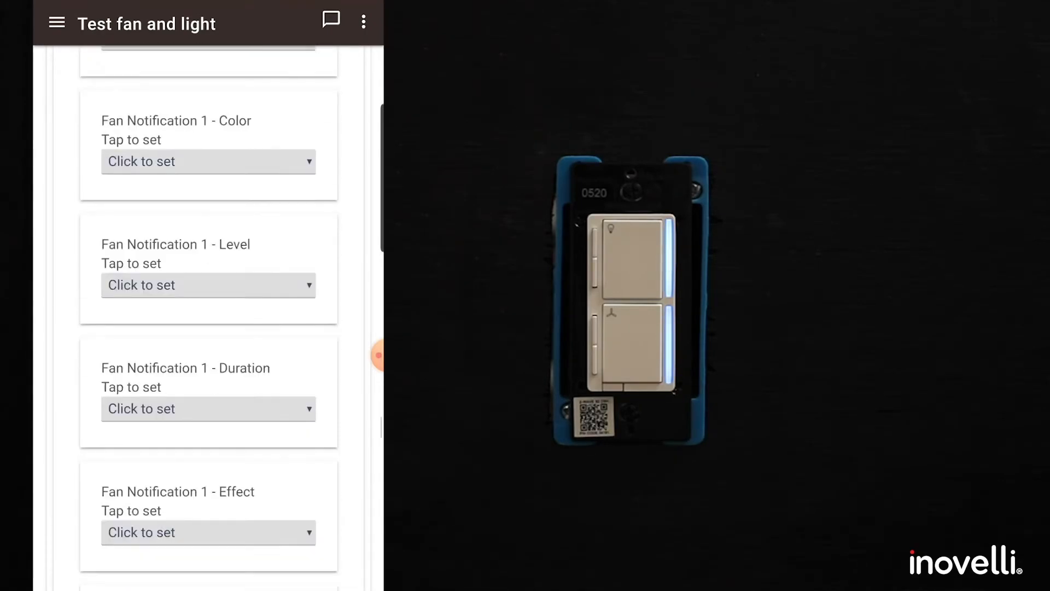
scroll(down, 3)
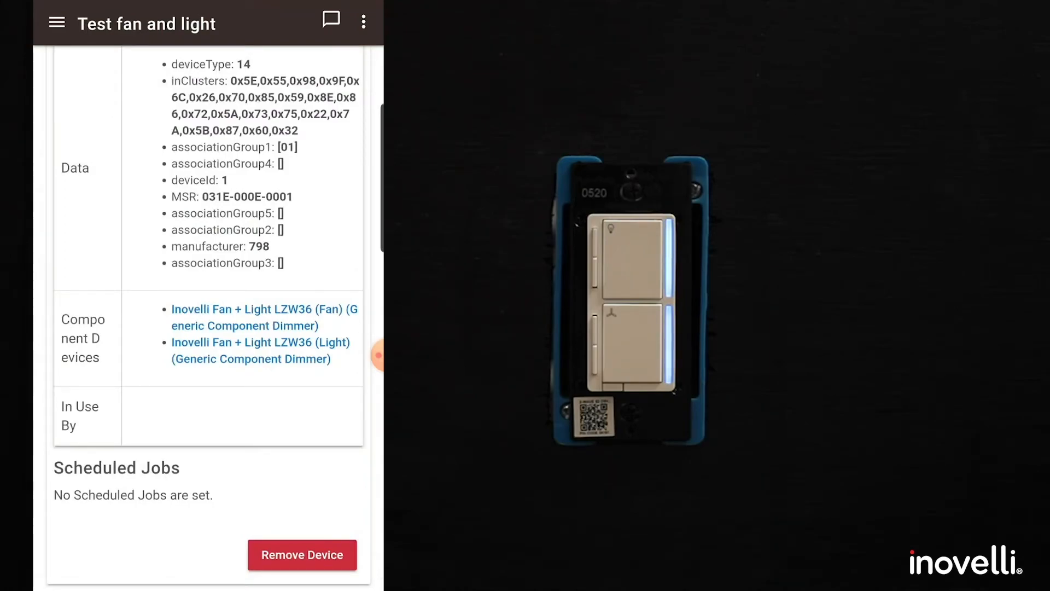